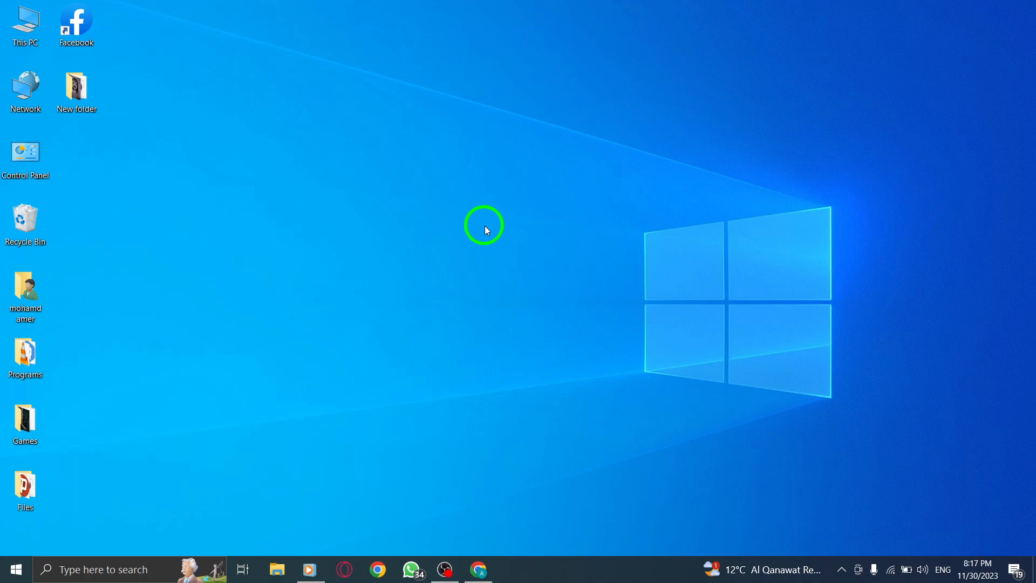
mouse_move(479, 568)
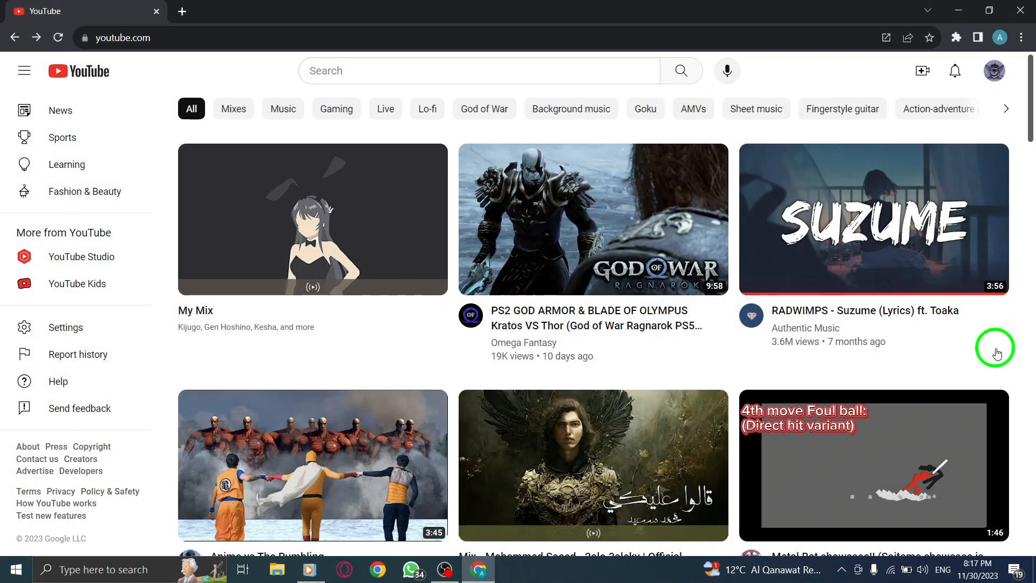
mouse_move(487, 509)
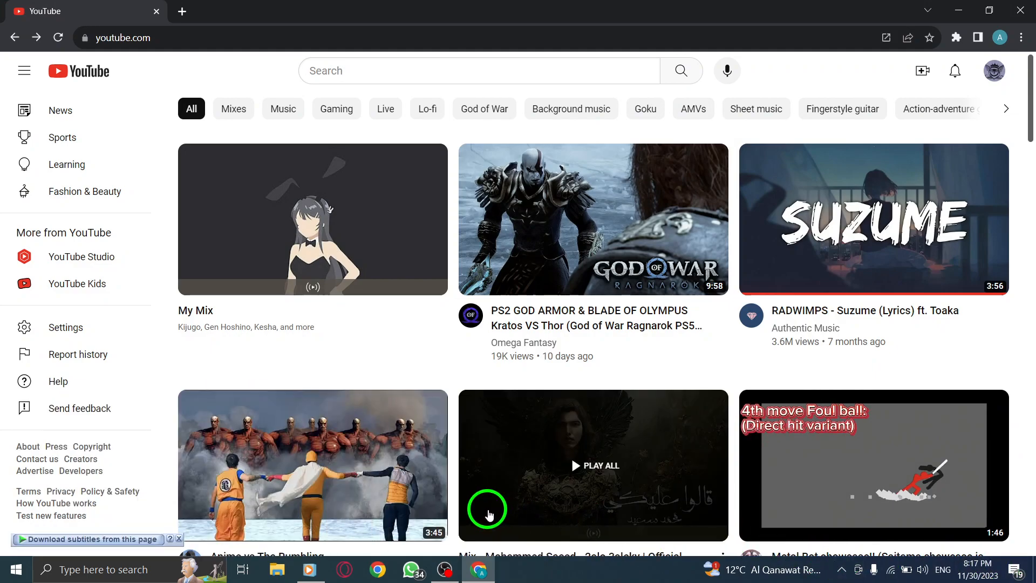
mouse_move(756, 134)
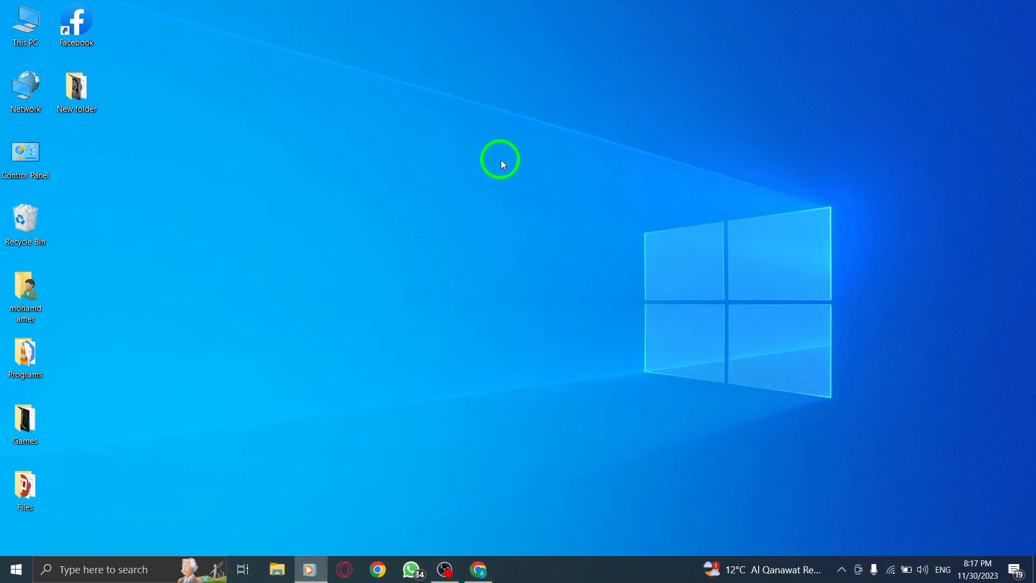
Step: Search Windows for 'pro' and open the Proxy settings page
click(102, 568)
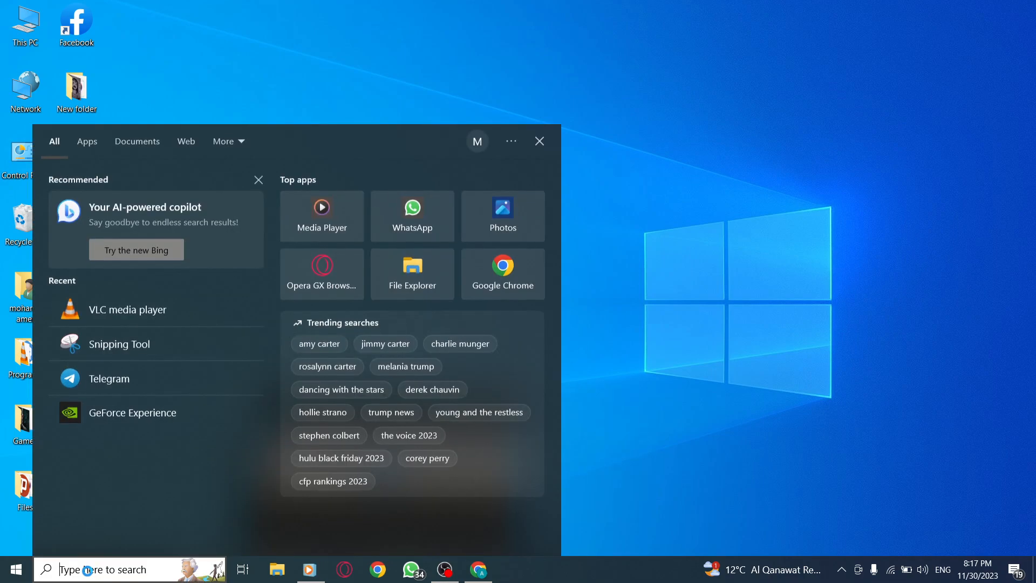
text(proxy)
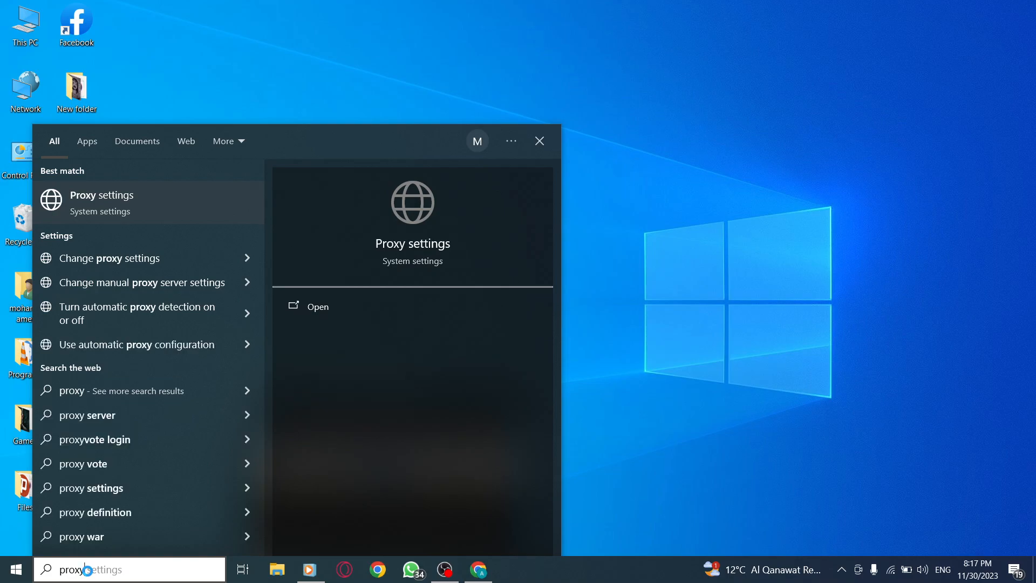
click(318, 305)
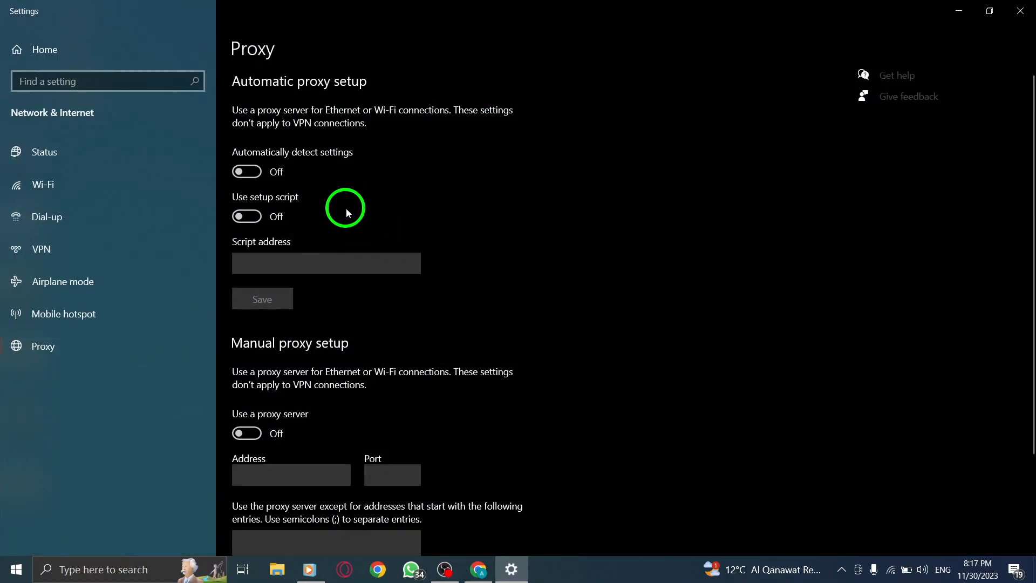
mouse_move(508, 196)
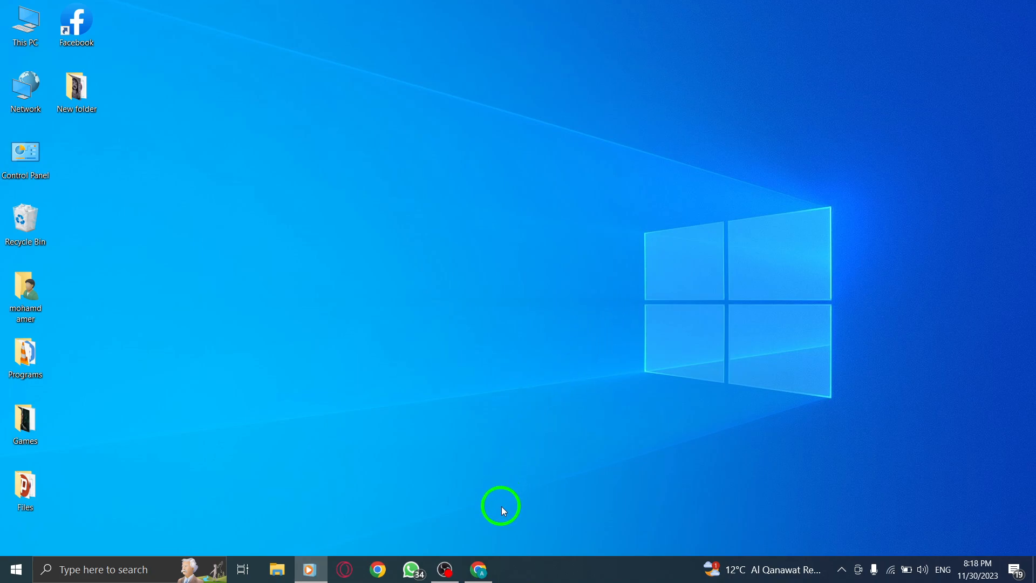
mouse_move(481, 476)
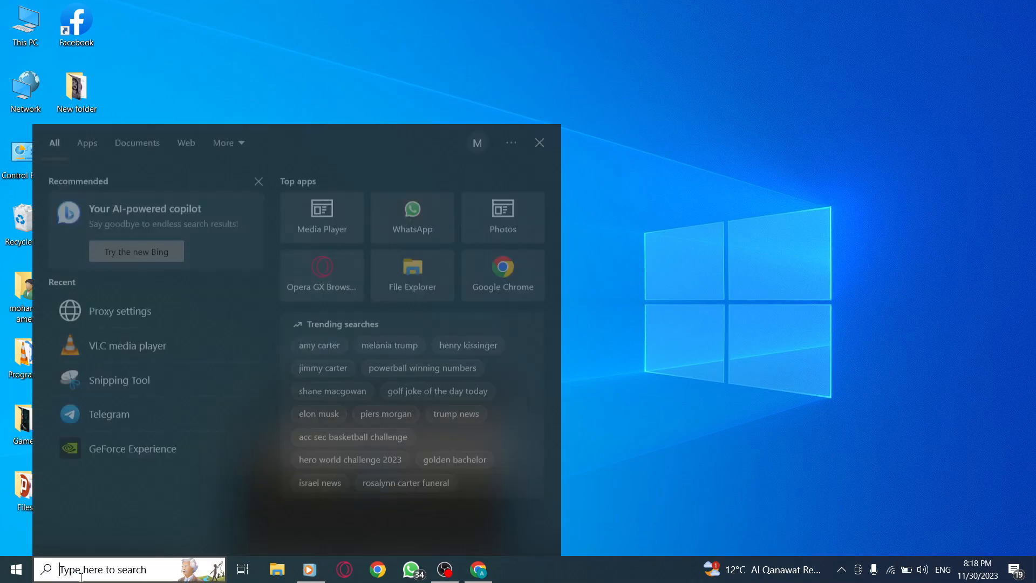
Step: Search 'loc', open Location privacy settings and review device and app location access
text(location)
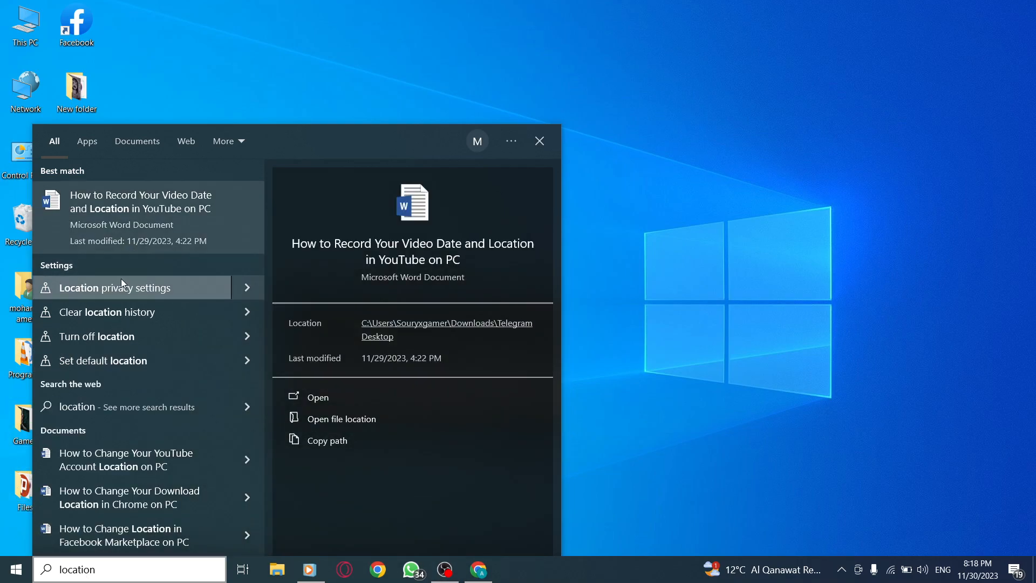
click(122, 287)
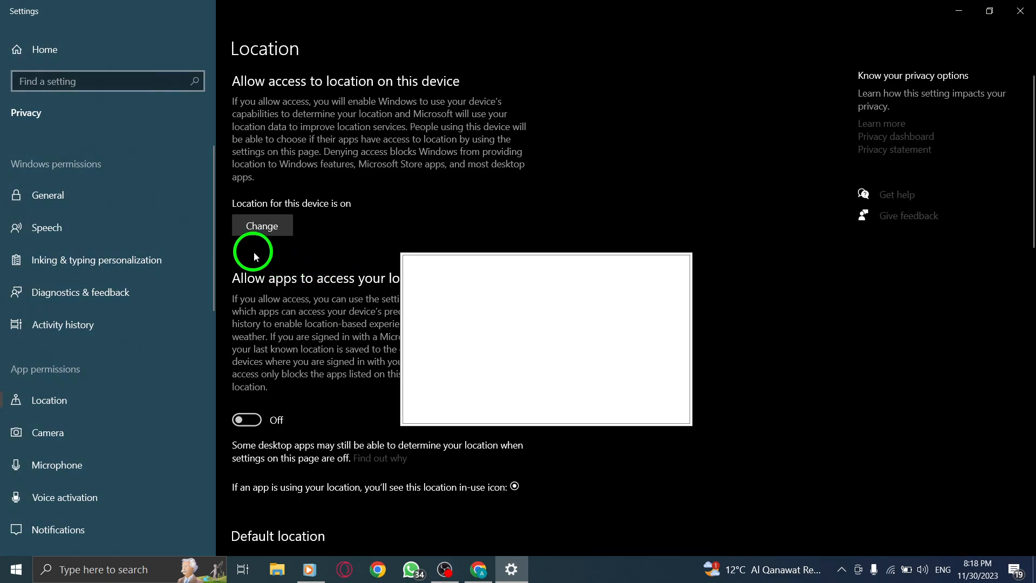
click(261, 225)
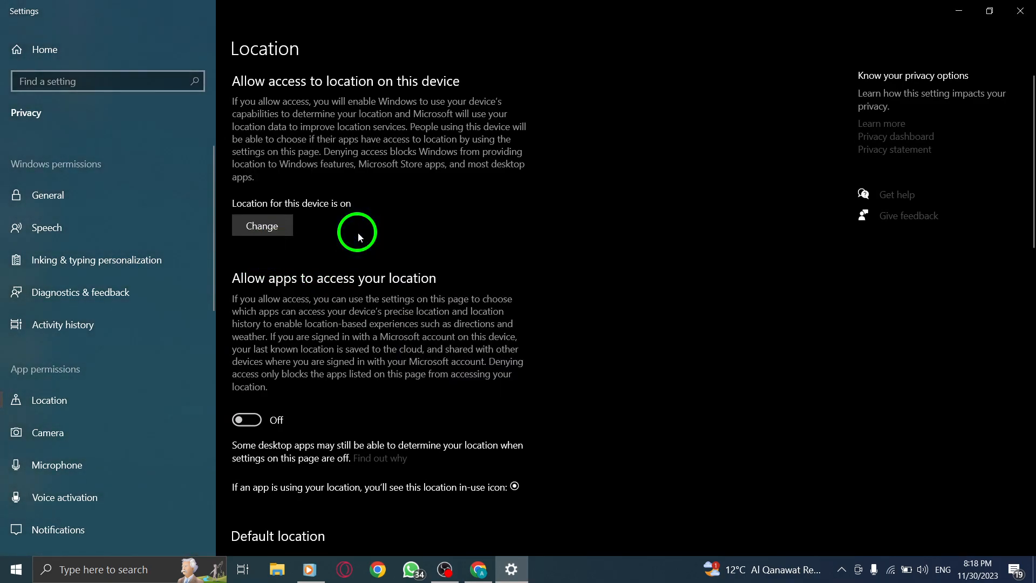
scroll(down, 3)
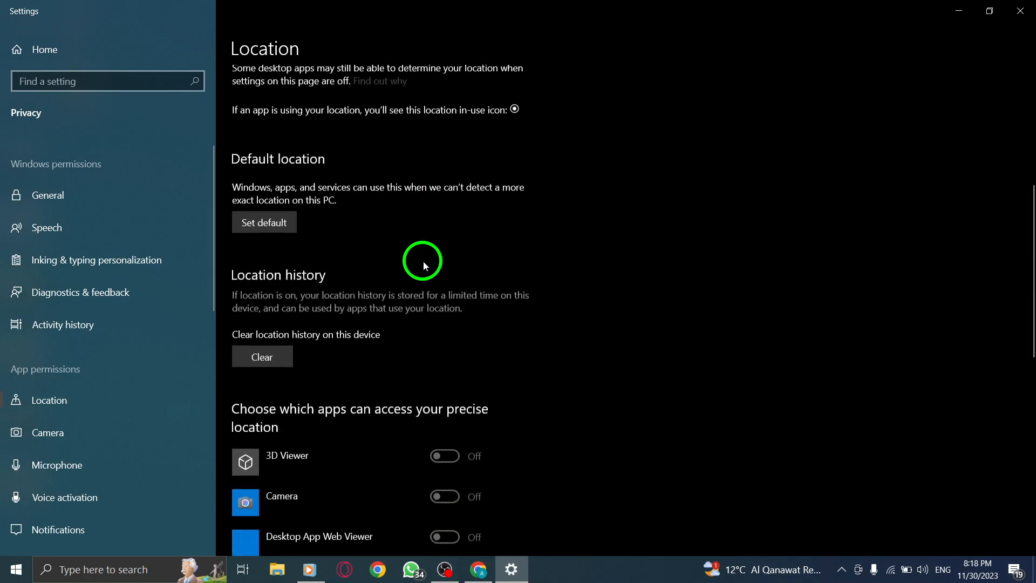
scroll(up, 3)
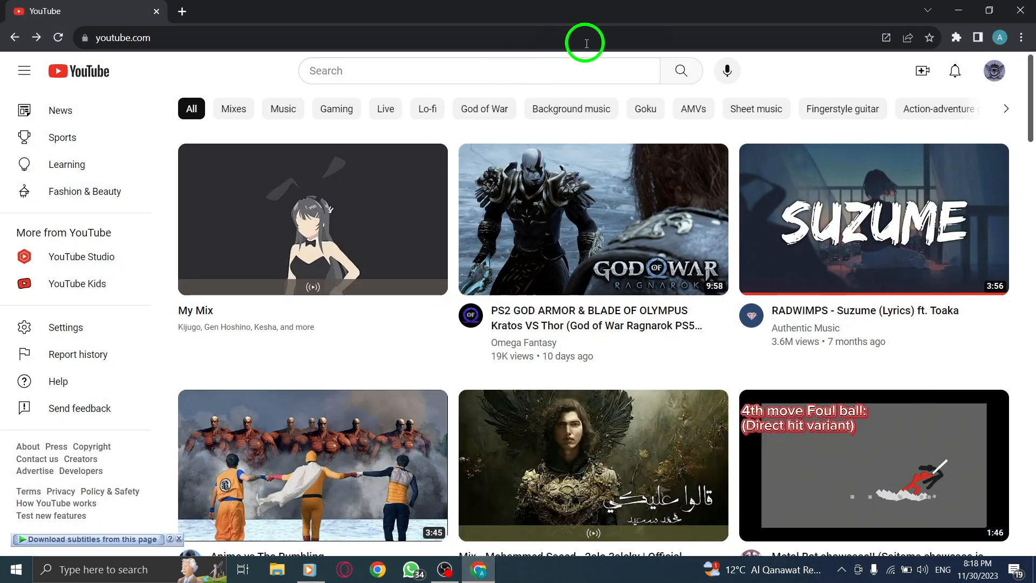
mouse_move(941, 11)
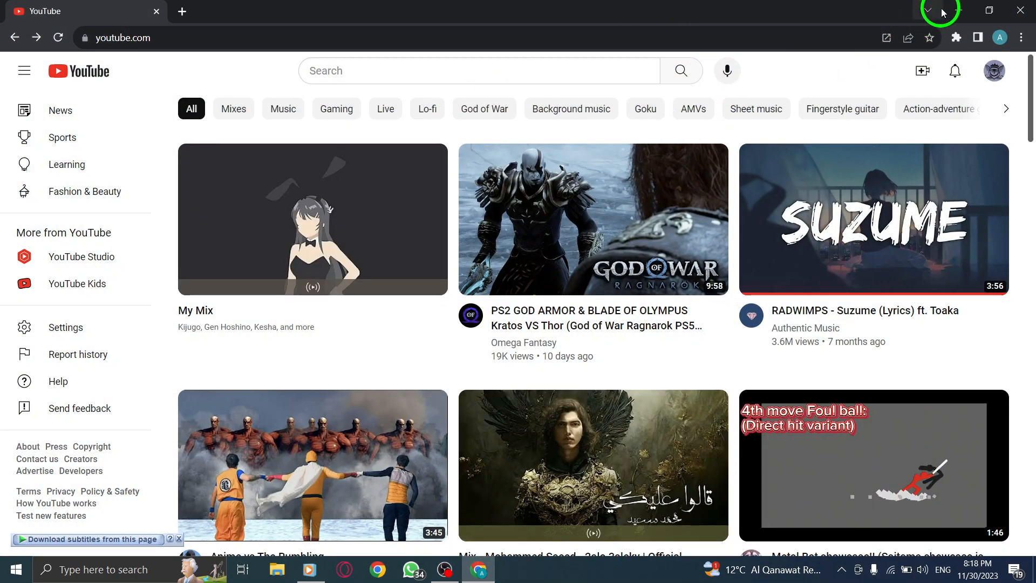
mouse_move(937, 9)
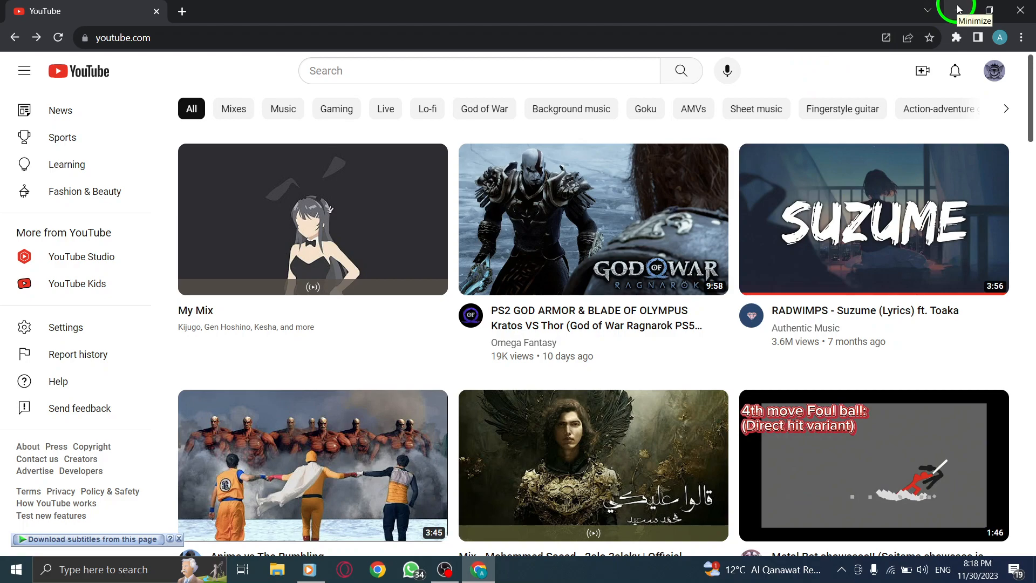
Step: Minimize the Chrome YouTube window to show the desktop
click(959, 10)
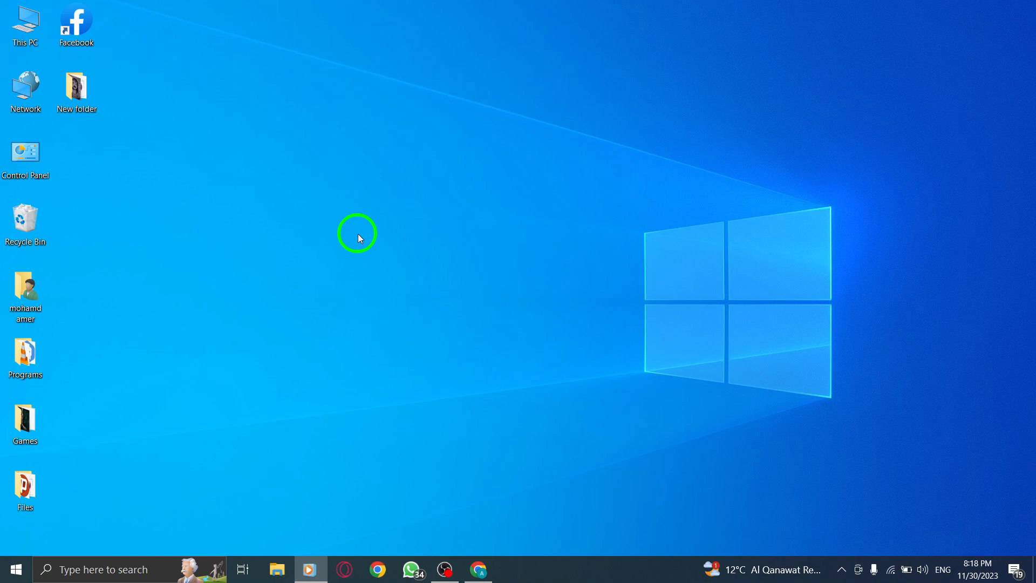